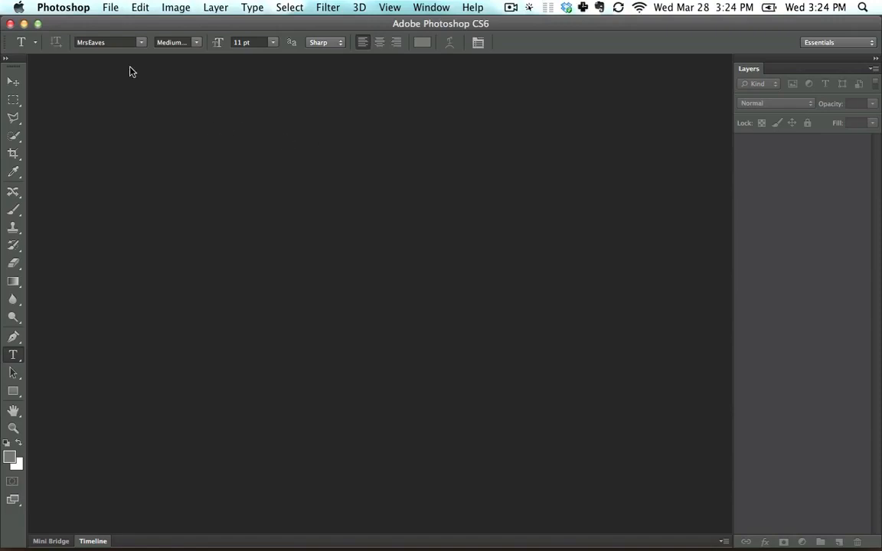
Create a new white document, 3 × 2.5 inches at 300 ppi
left_click(110, 7)
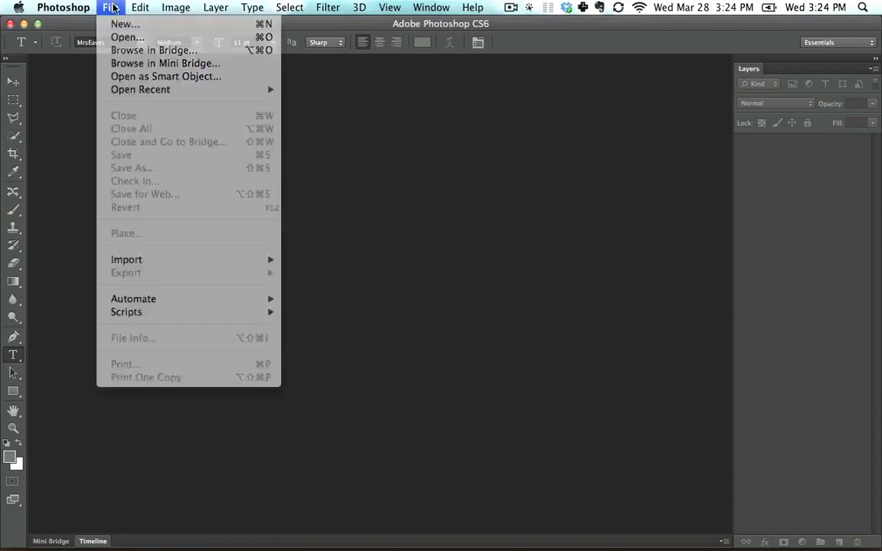
left_click(125, 24)
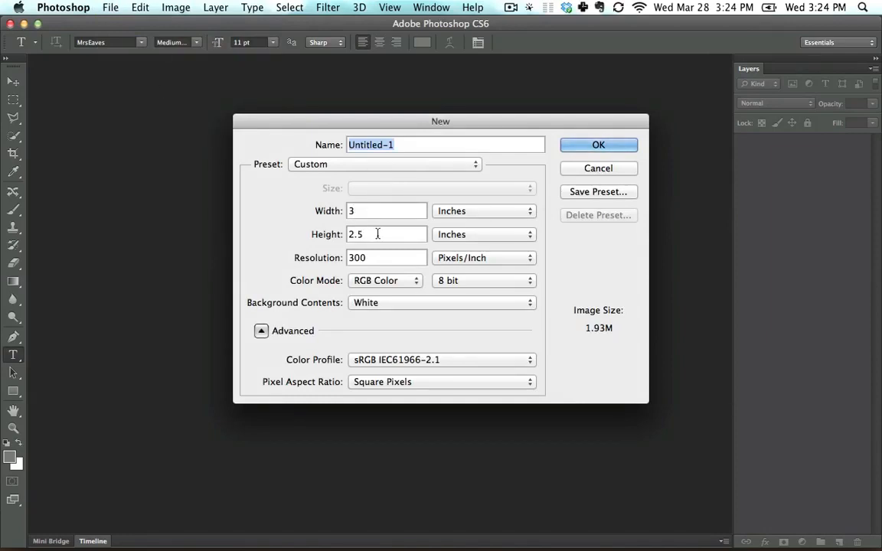
left_click(385, 164)
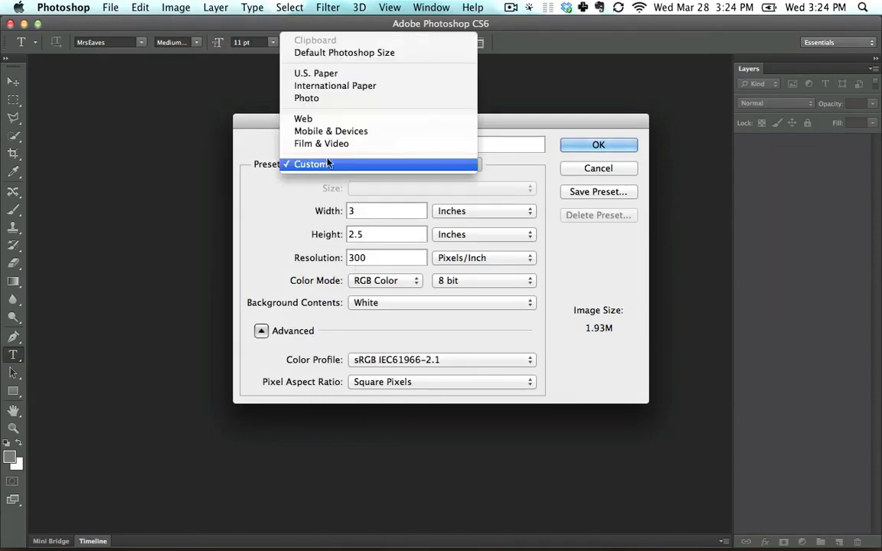
left_click(315, 73)
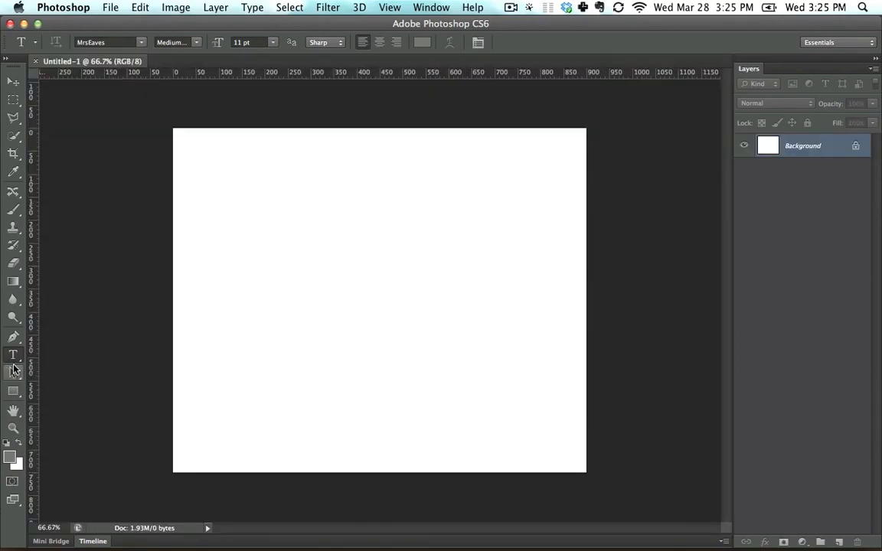
mouse_move(403, 310)
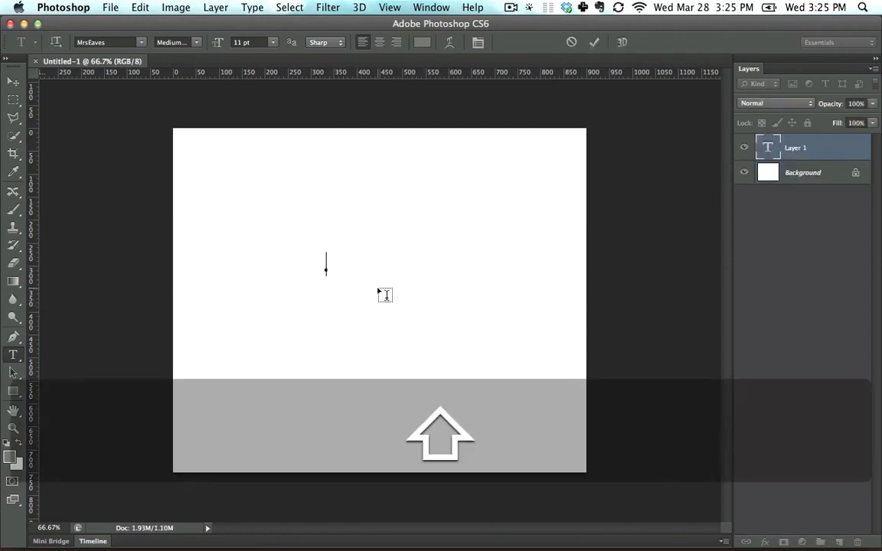
Type the Sandy Dune name, title, street address and phone number on separate lines
type("Sandy Dune")
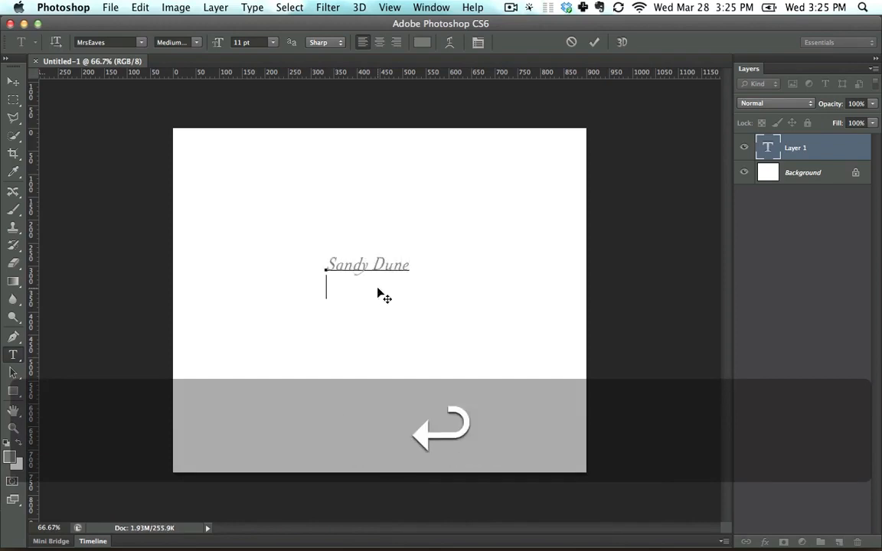
type("Sand Dune Salesam")
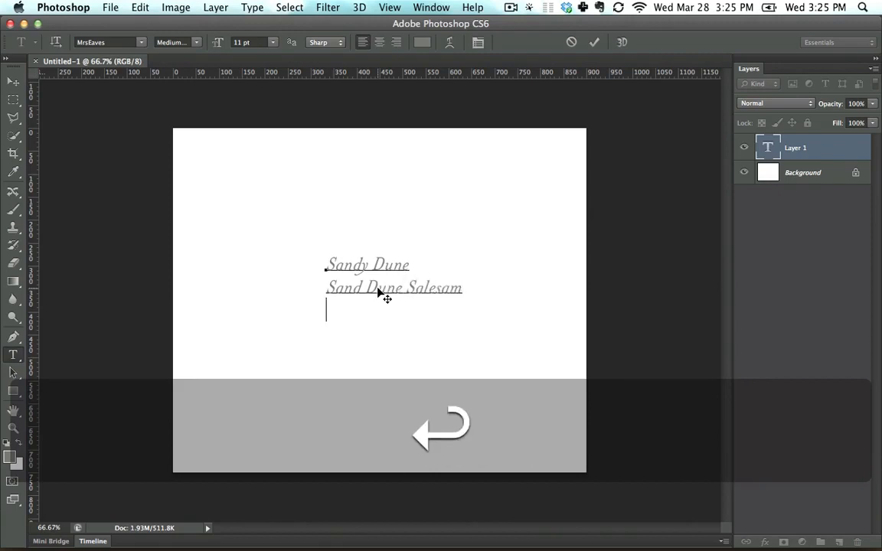
type("12")
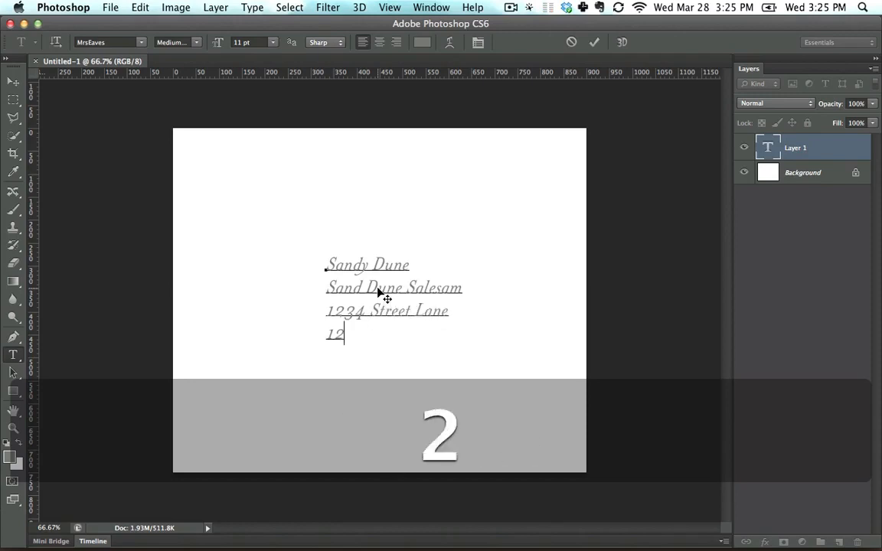
type("3-3456")
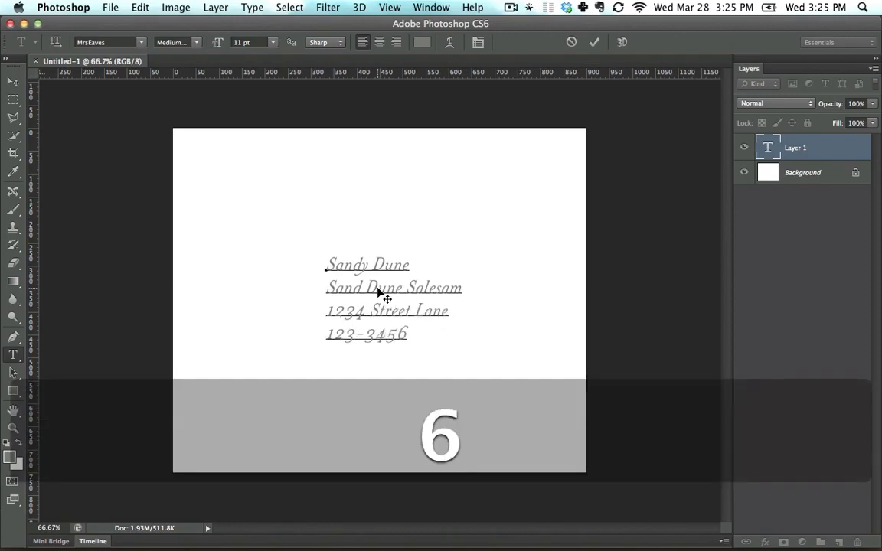
type("-345")
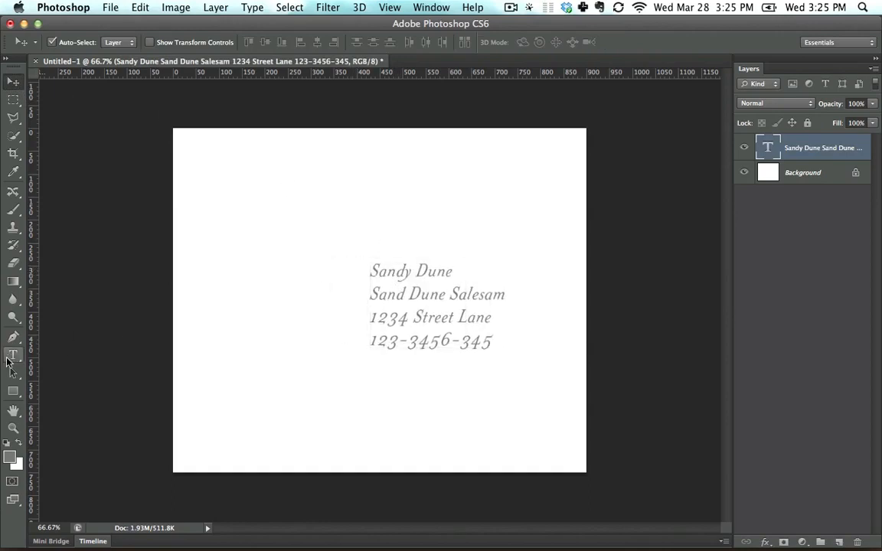
Add a quote line about sand dunes above the card text
left_click(264, 230)
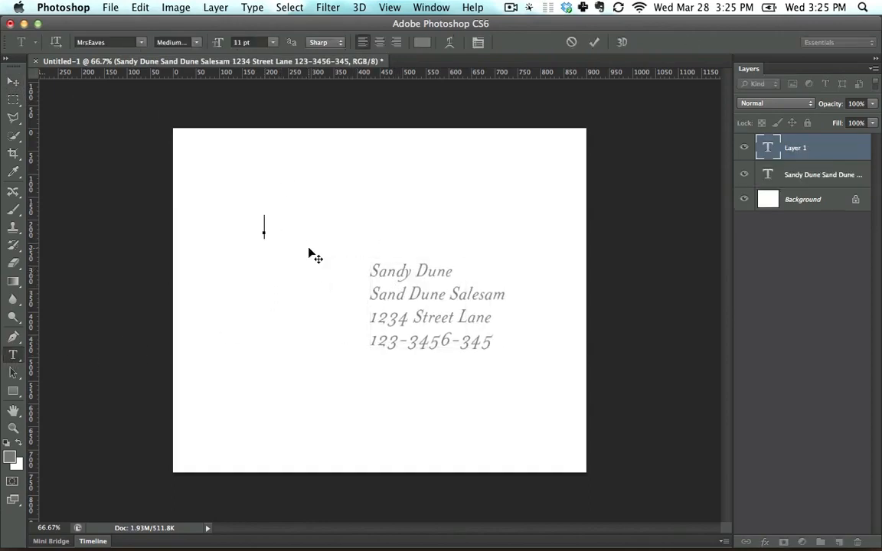
type("Here’s a quote a")
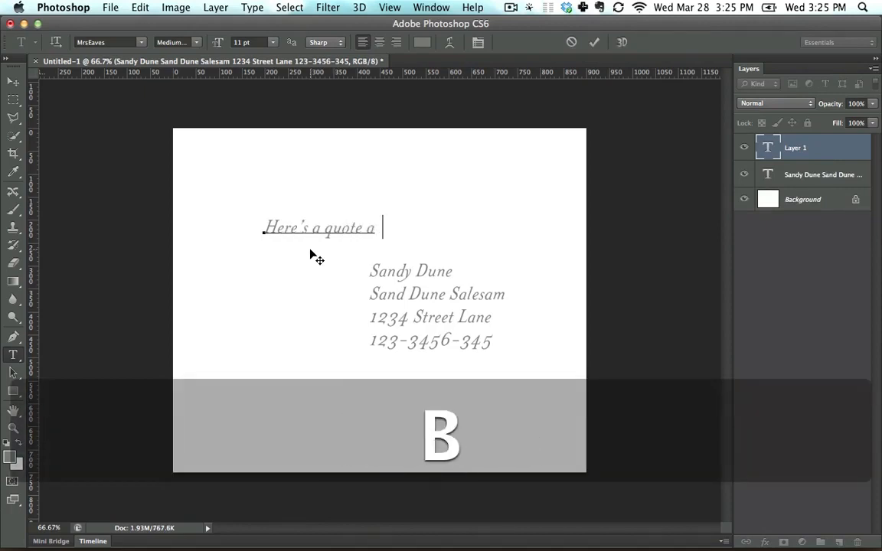
type("bout sand dun")
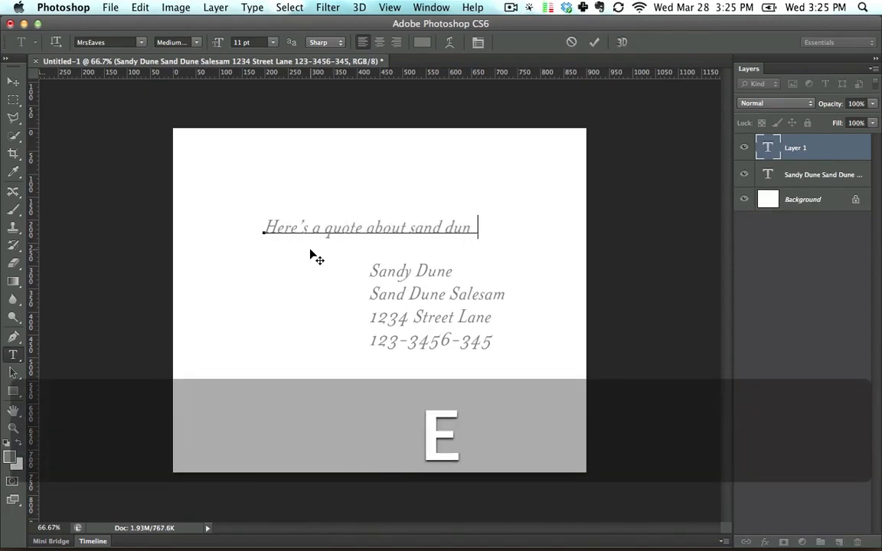
type("es")
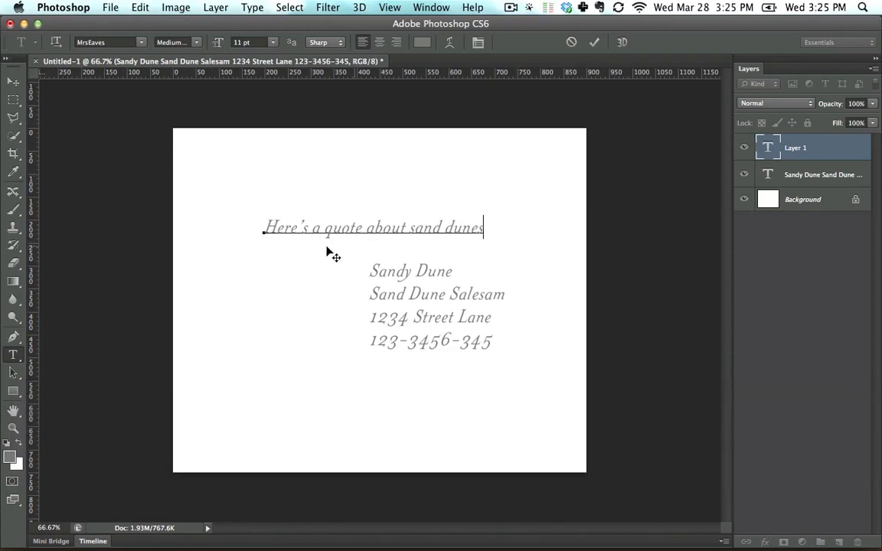
left_click(13, 83)
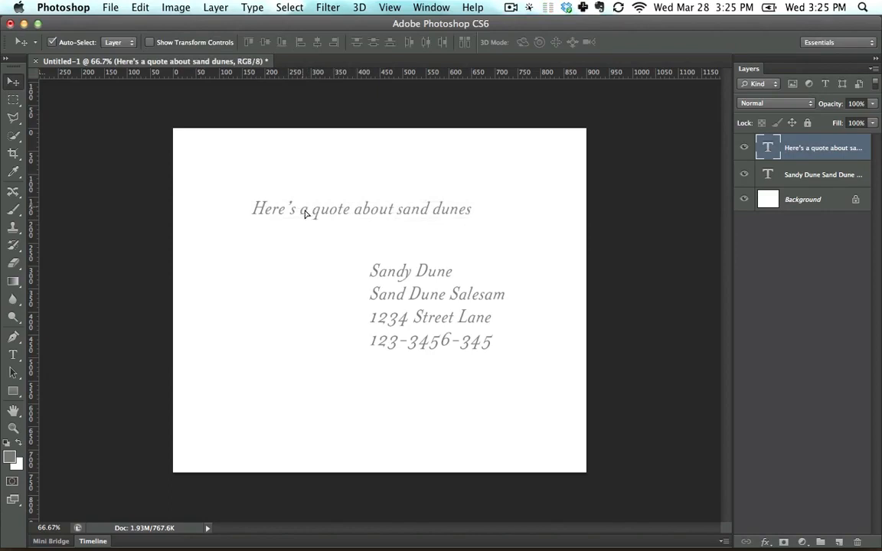
Add a placeholder text line near the bottom of the card
left_click(230, 395)
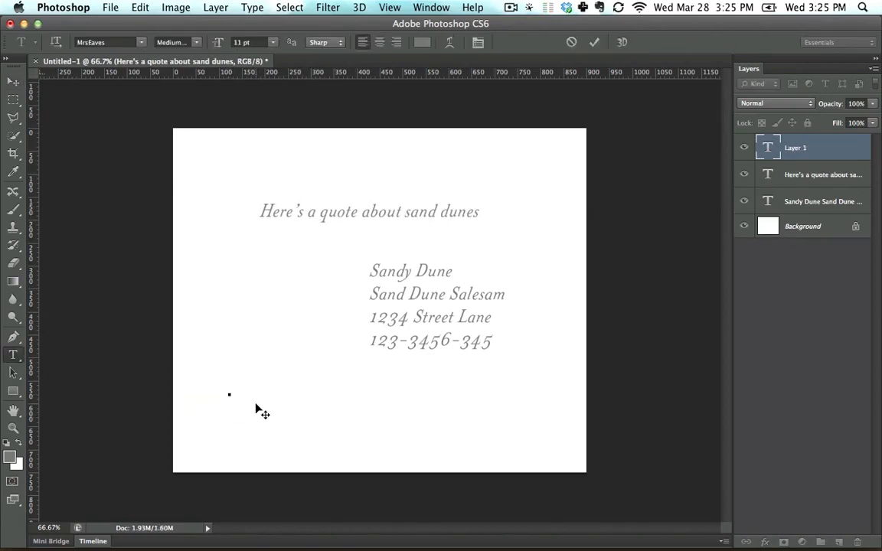
type("blkdaflkjlkj aslkjds")
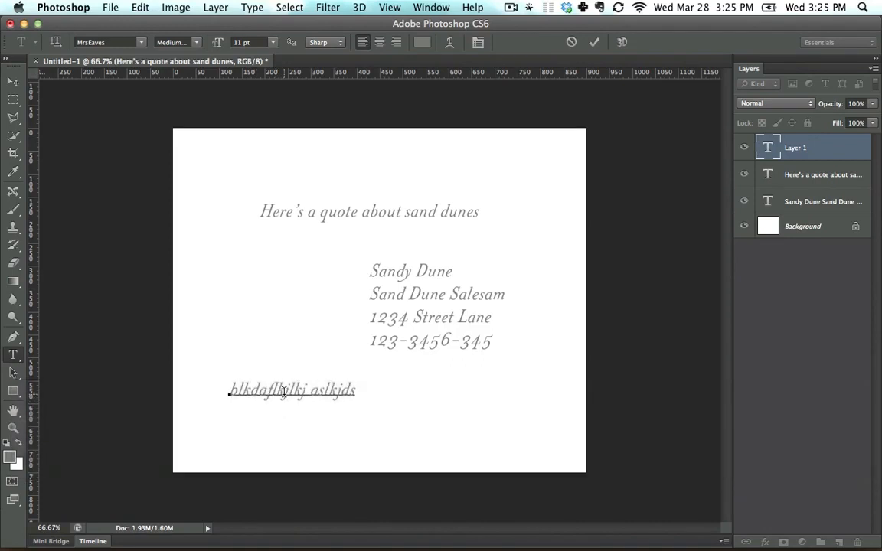
double_click(293, 390)
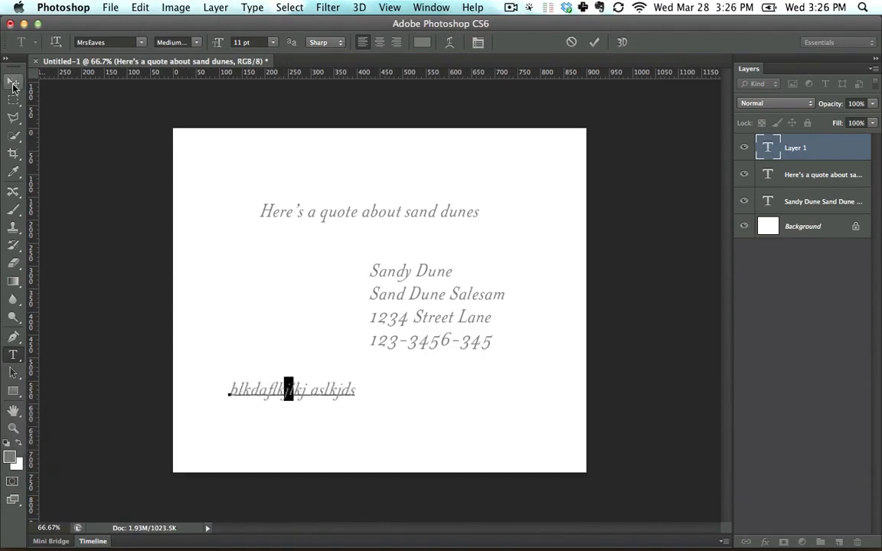
left_click(13, 82)
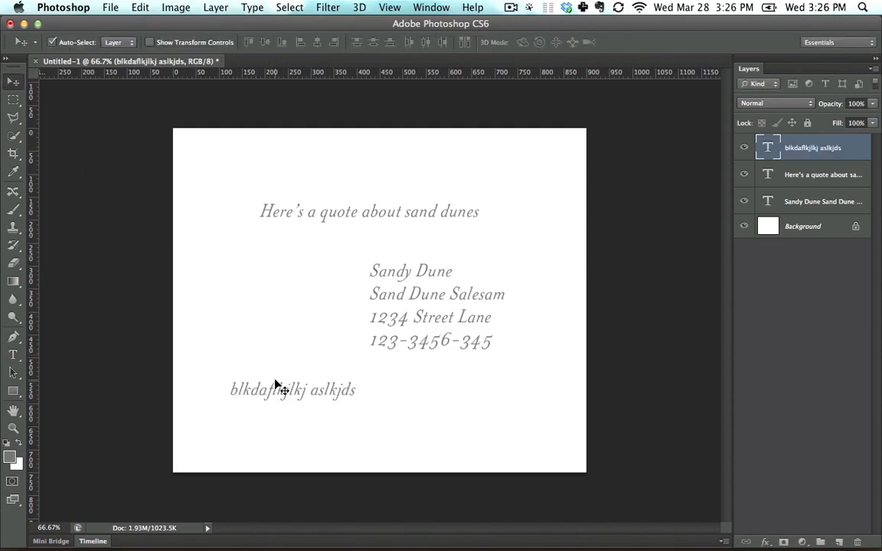
Correct the title to 'Salesman' and delete the stray asdjhkjl text layer
left_click(823, 201)
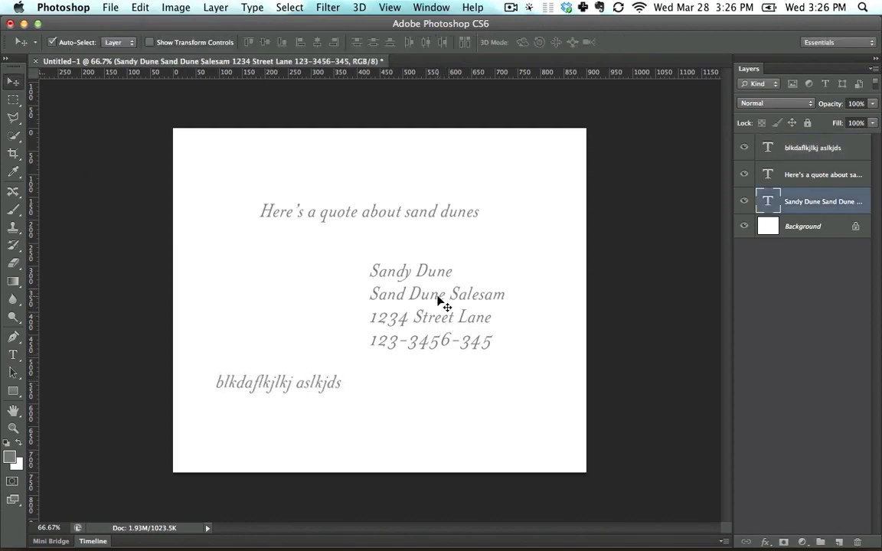
mouse_move(434, 303)
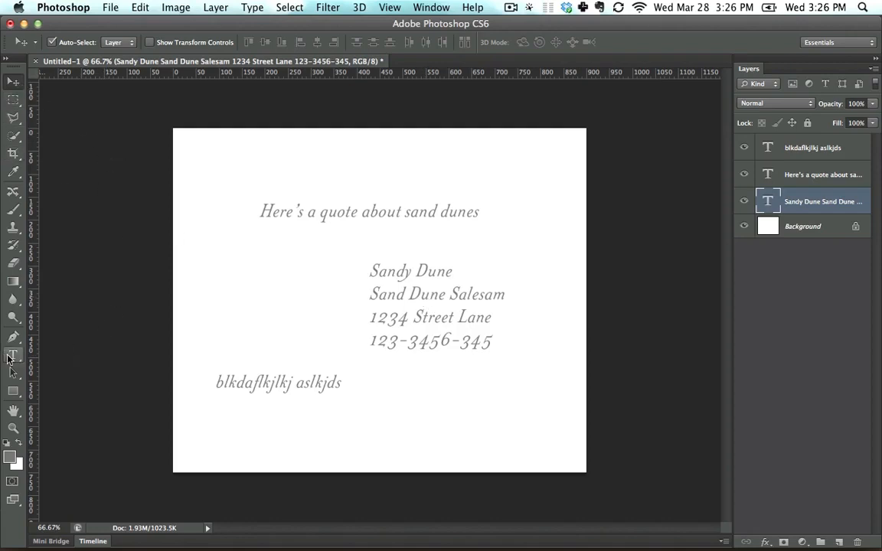
left_click(13, 355)
type("asdjhkjl")
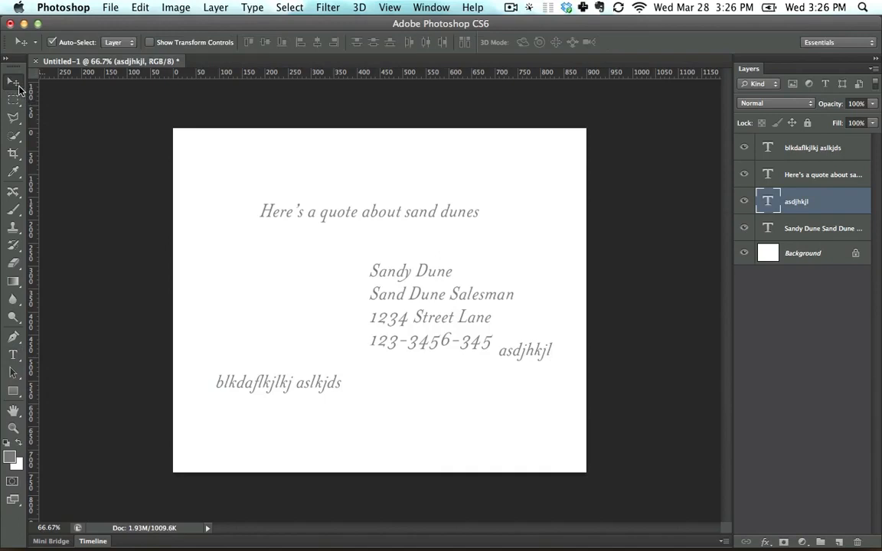
left_click_drag(524, 350, 278, 297)
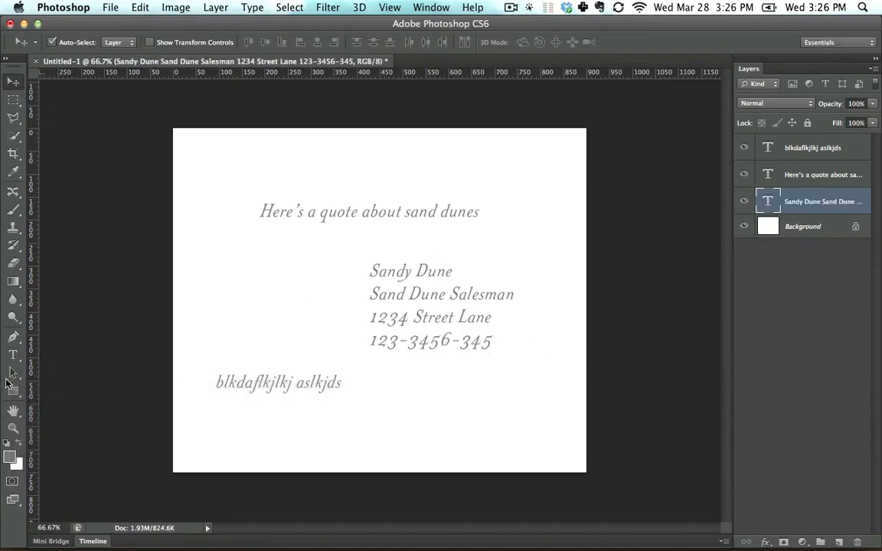
Select the name 'Sandy Dune' and set its font style to Bold
left_click(13, 355)
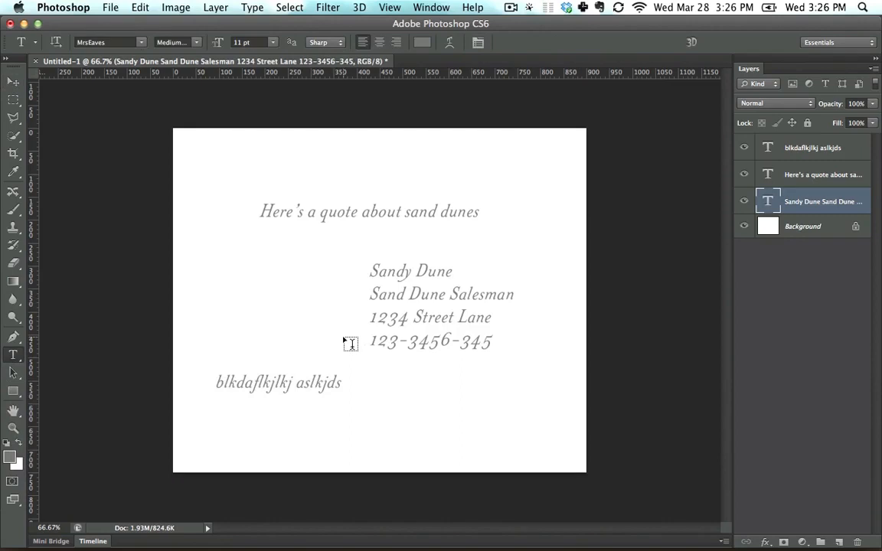
mouse_move(383, 317)
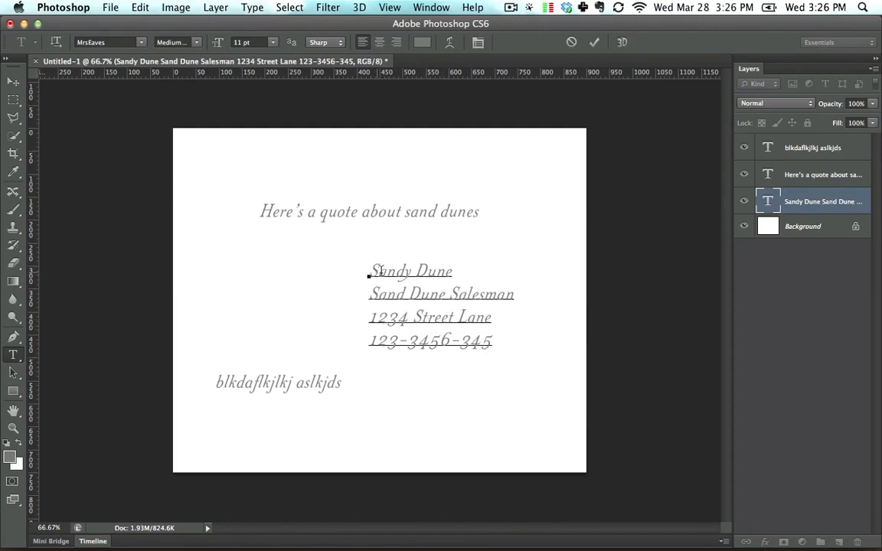
double_click(411, 271)
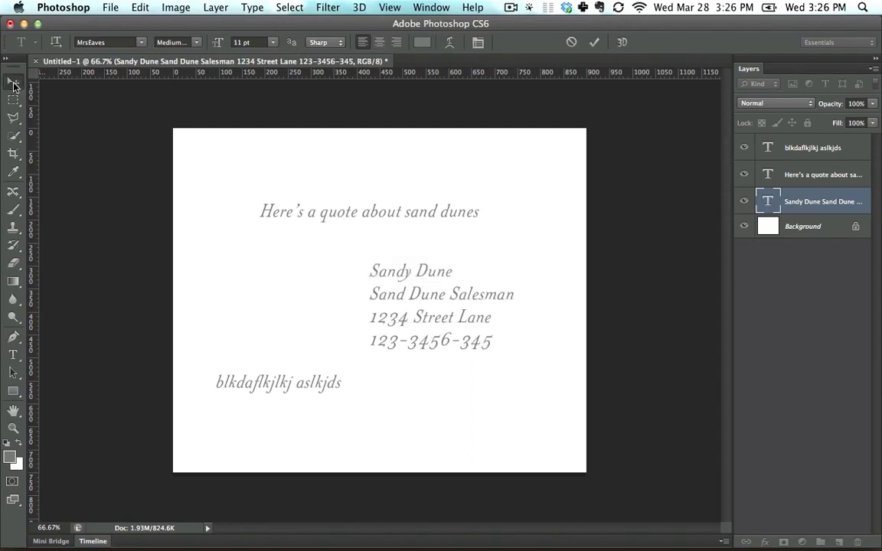
left_click(13, 82)
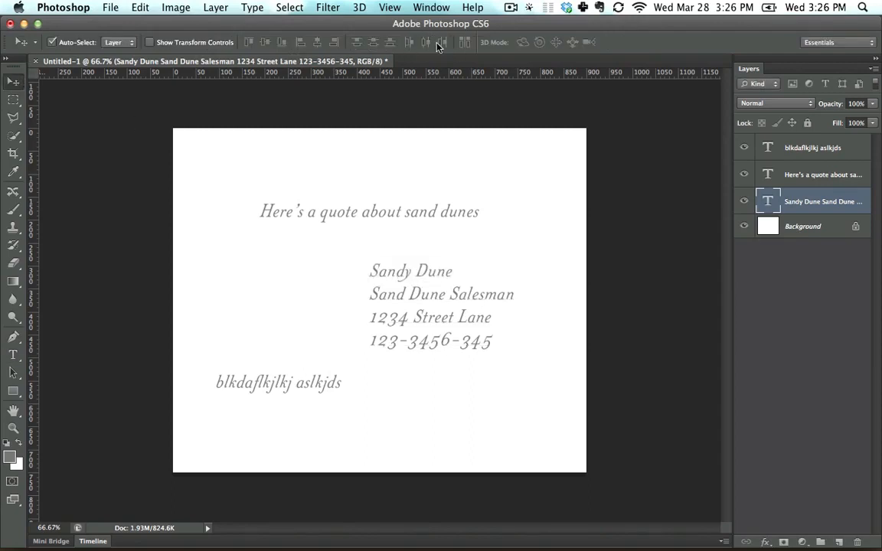
left_click(13, 354)
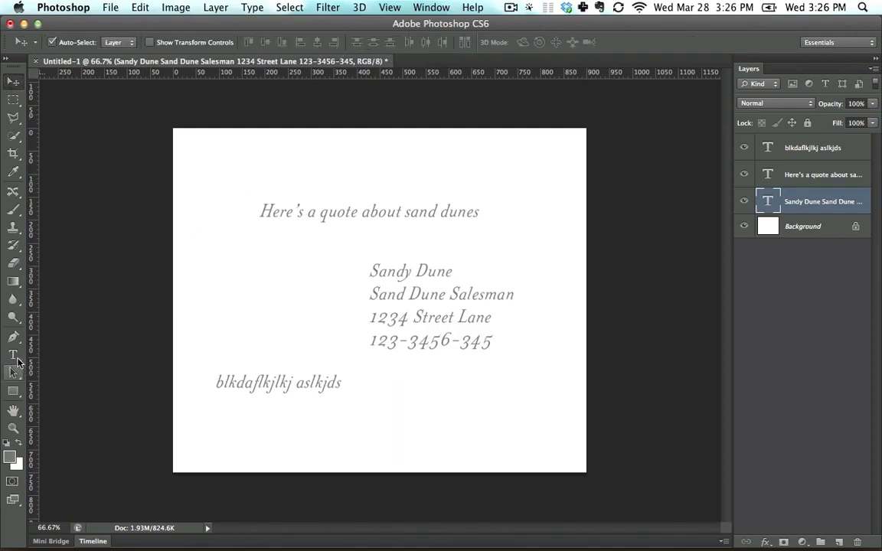
double_click(411, 271)
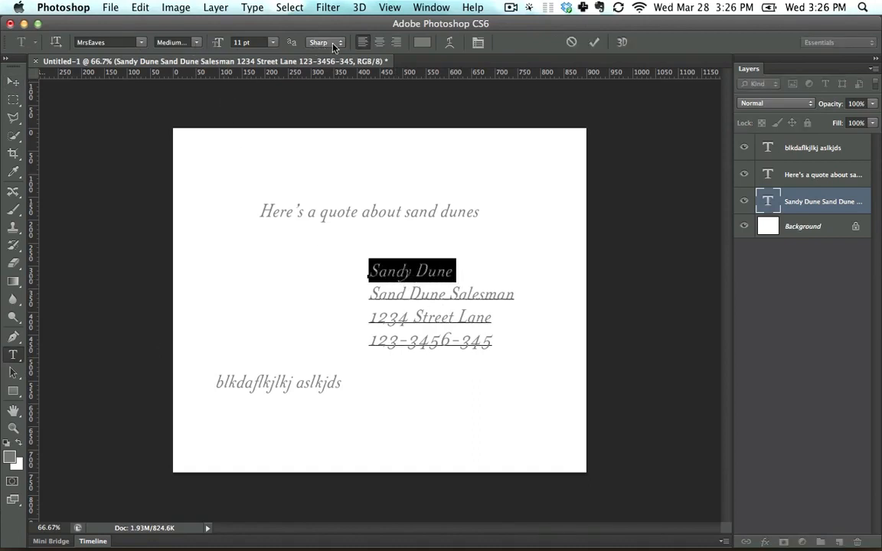
left_click(176, 42)
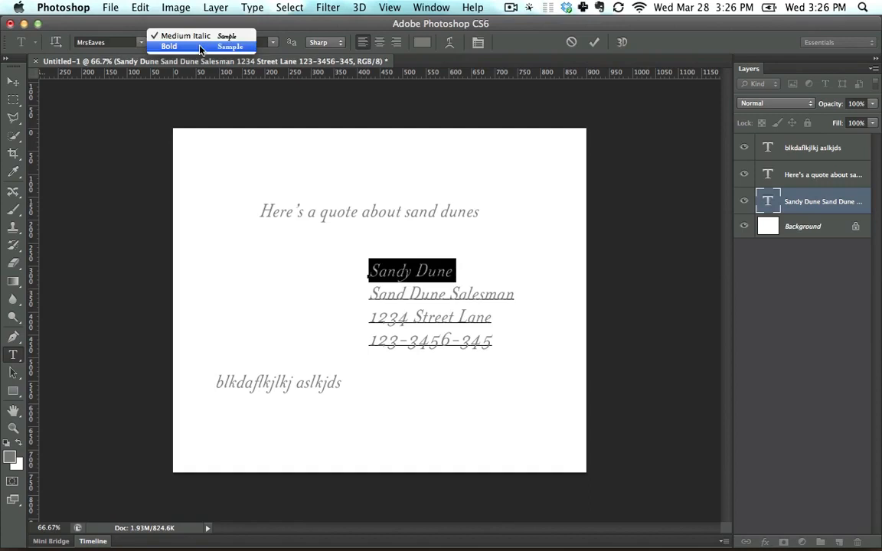
left_click(169, 47)
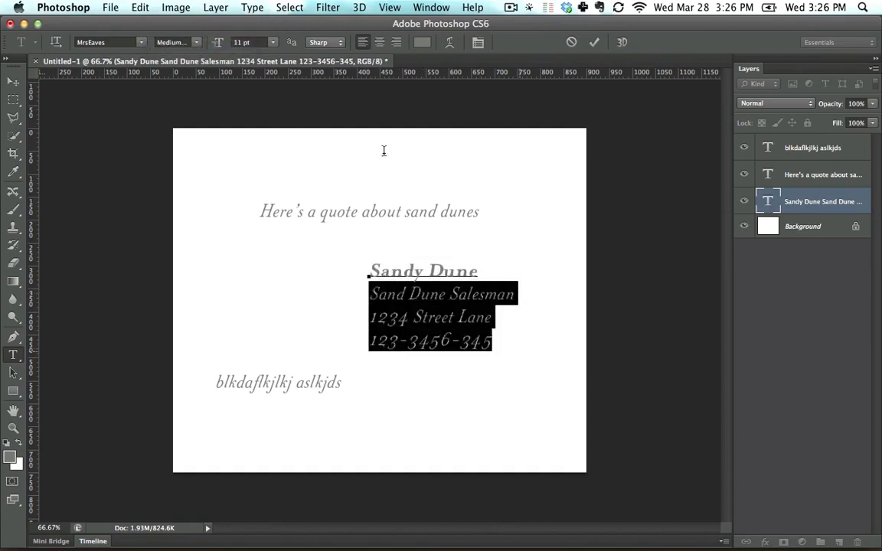
left_click(272, 42)
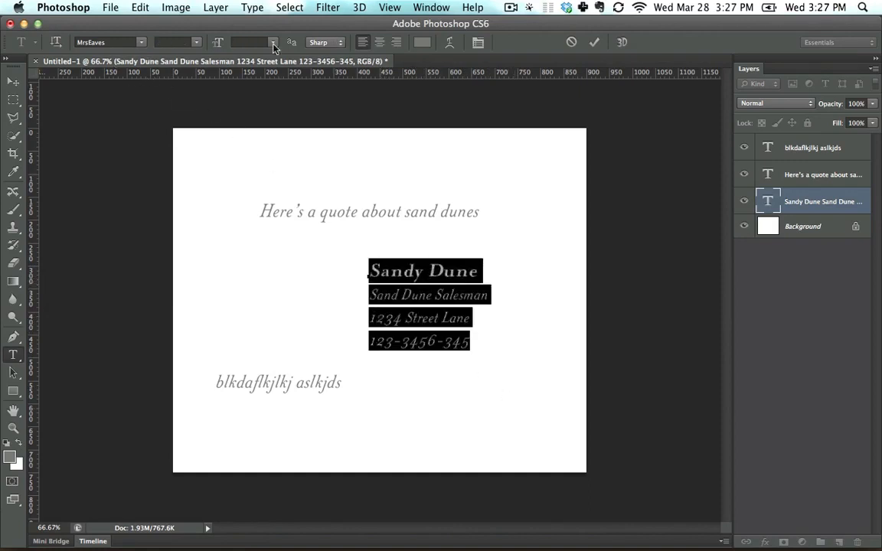
mouse_move(327, 47)
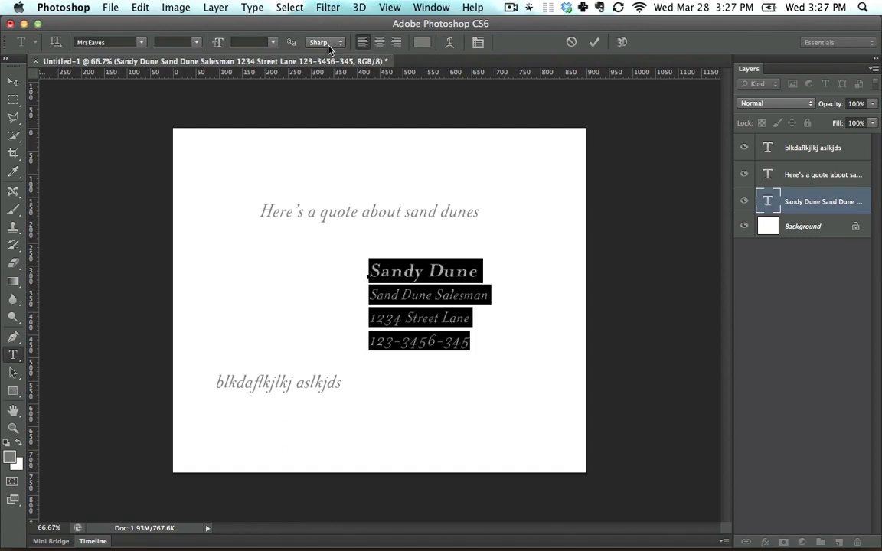
mouse_move(295, 40)
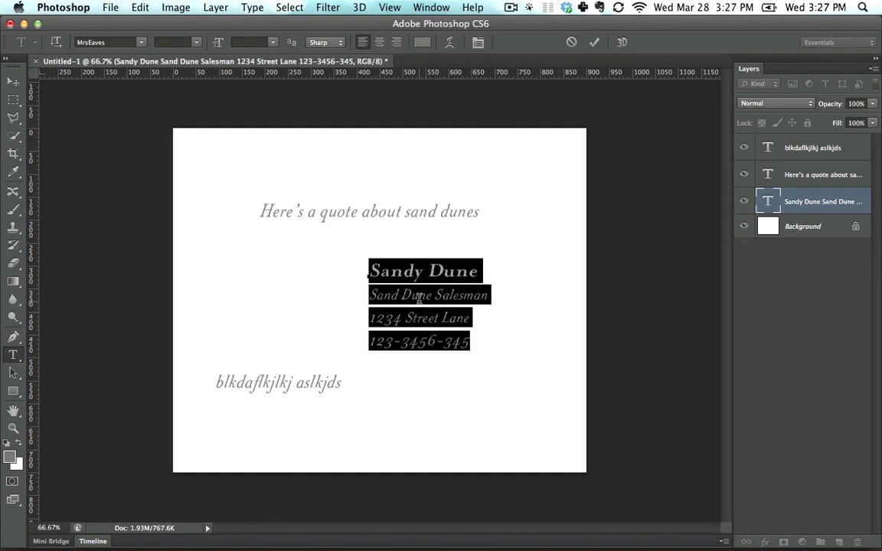
right_click(429, 294)
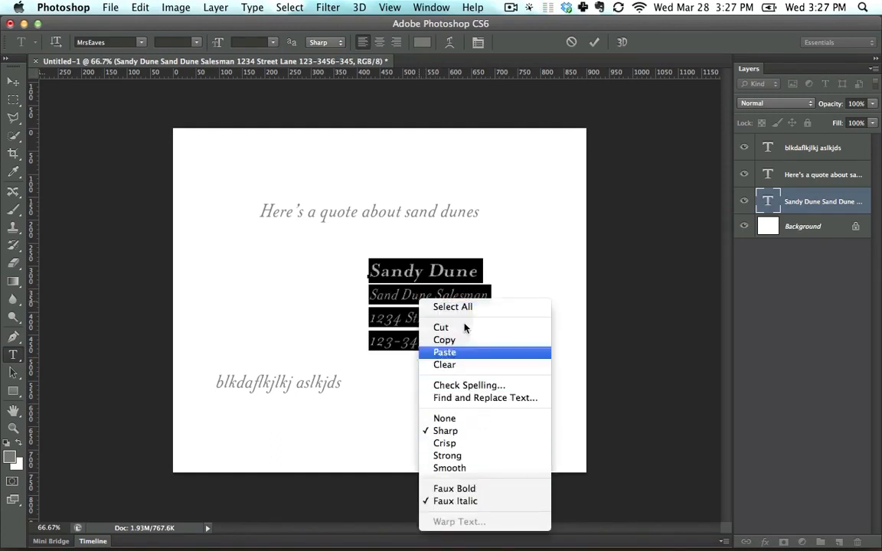
mouse_move(404, 300)
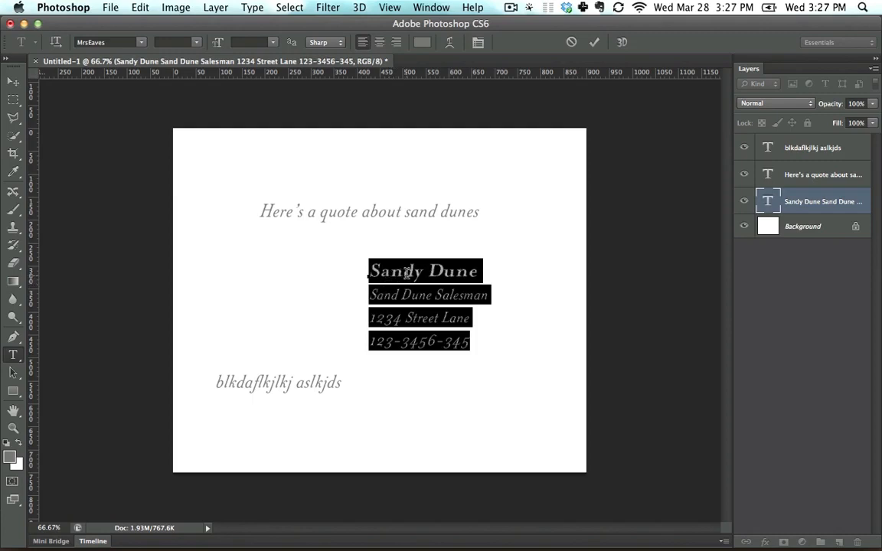
left_click(431, 7)
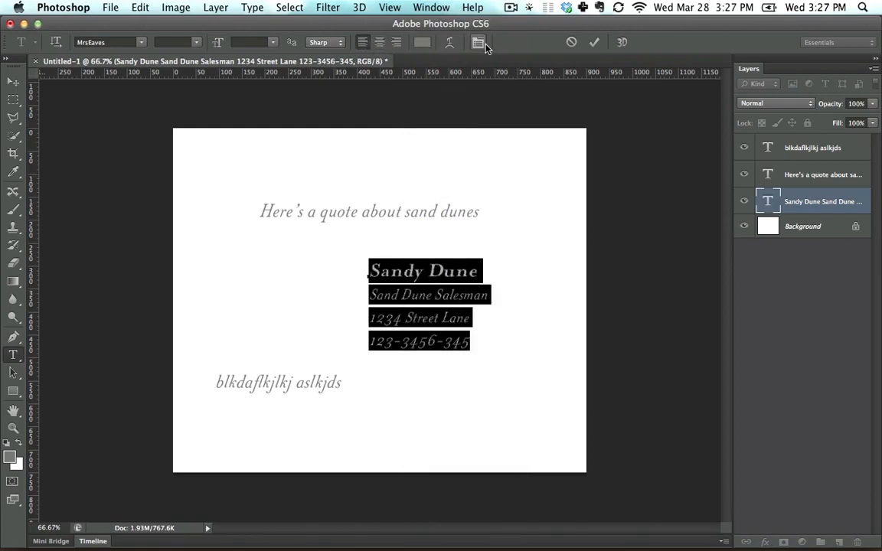
Show the Character panel from the Window menu and dock it above Layers
left_click(478, 42)
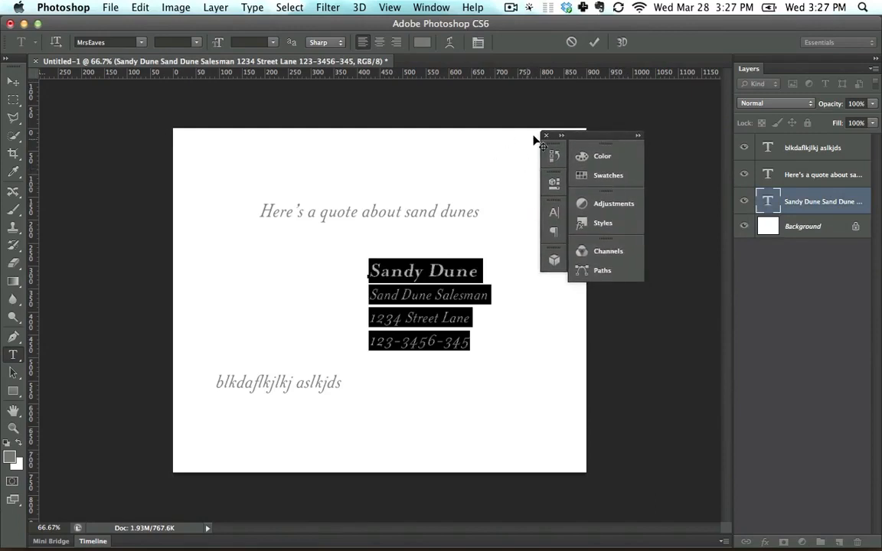
left_click(431, 7)
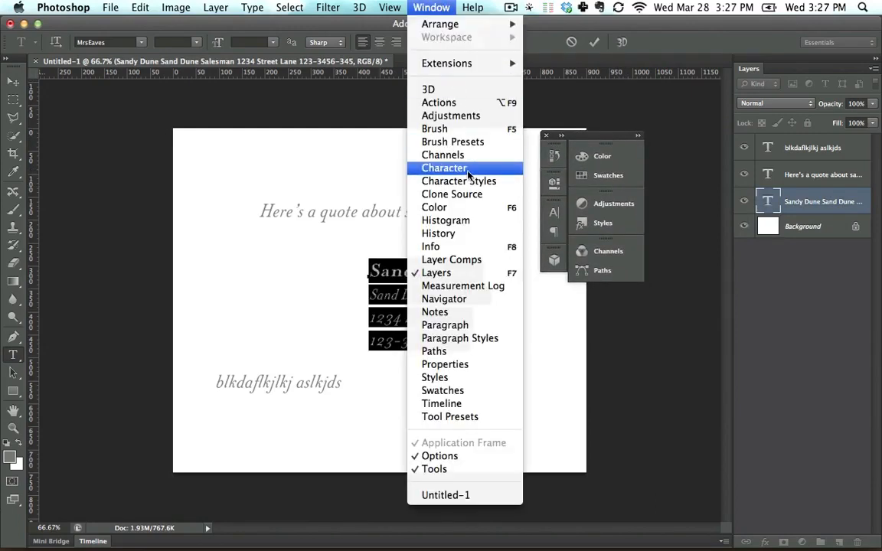
left_click(444, 168)
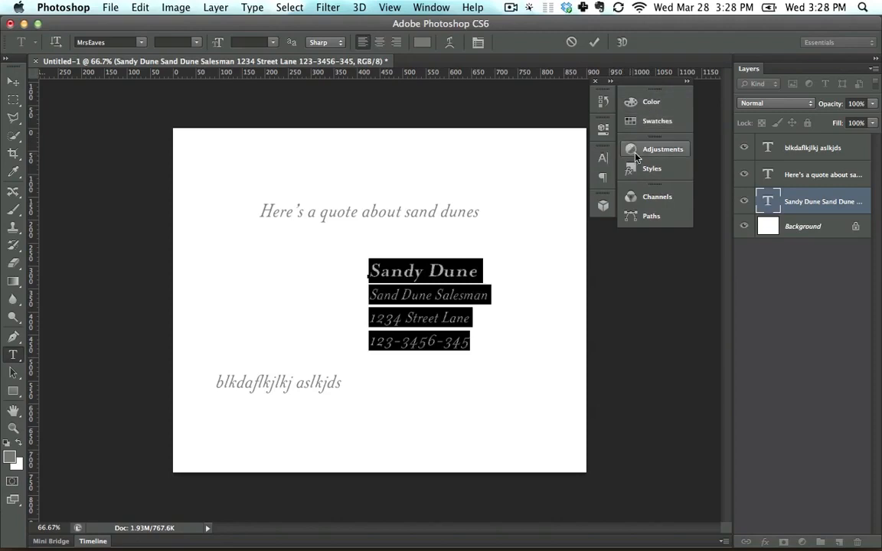
mouse_move(602, 159)
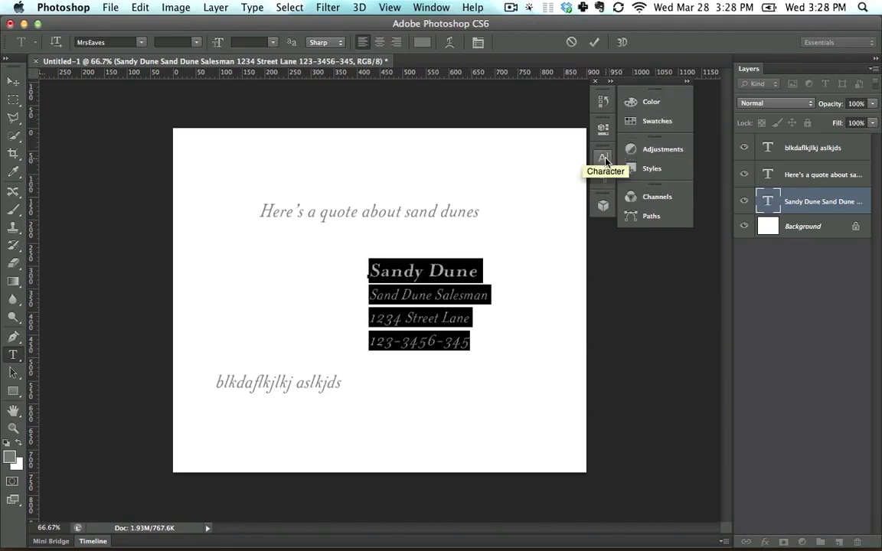
left_click(602, 158)
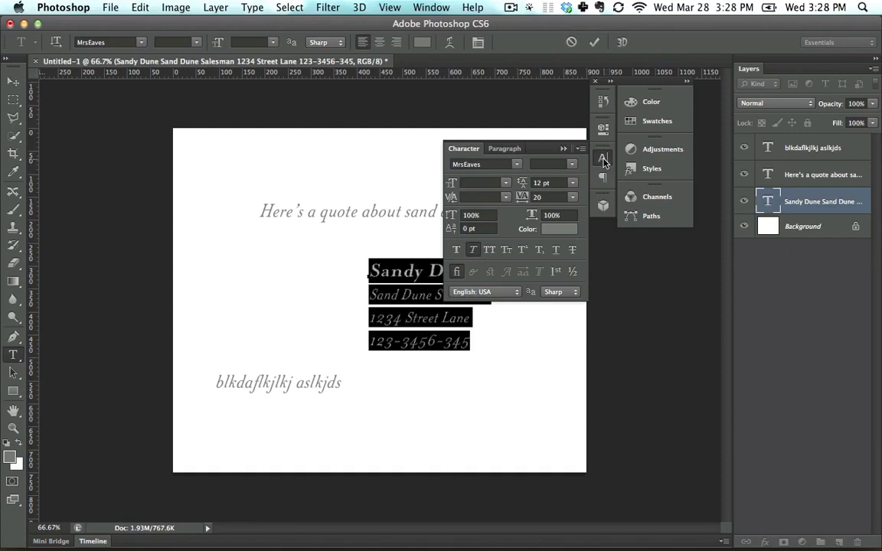
left_click(603, 158)
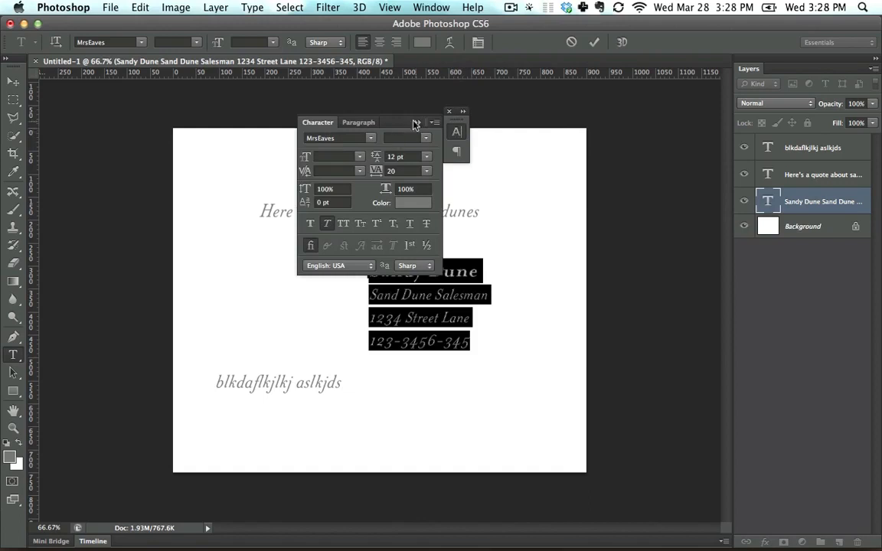
left_click(449, 112)
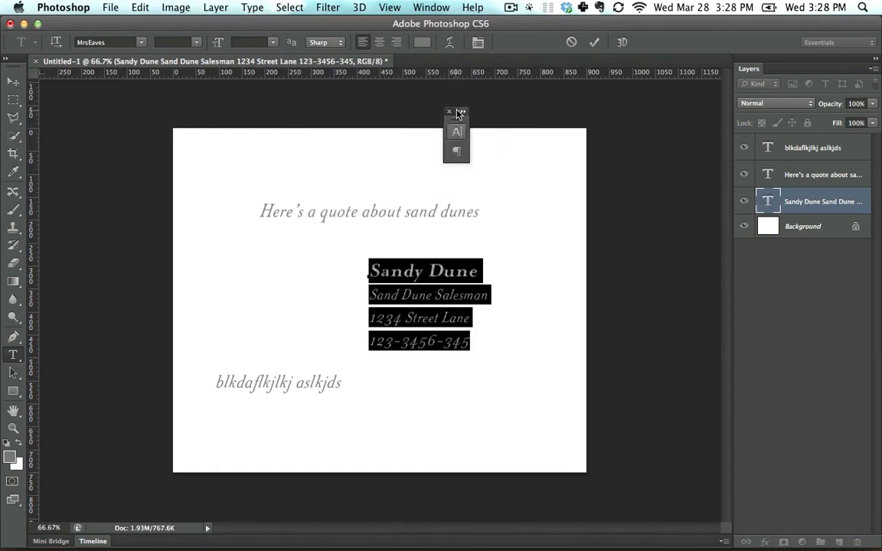
left_click(456, 132)
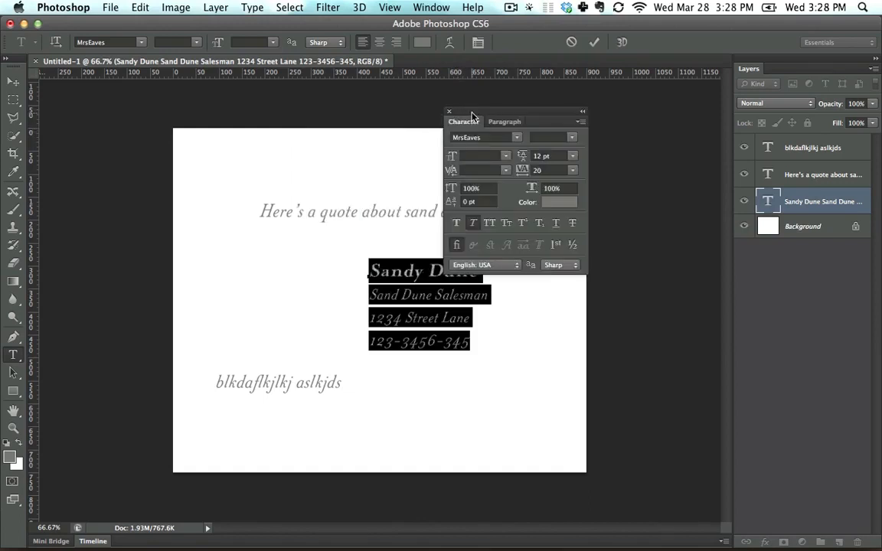
left_click(449, 111)
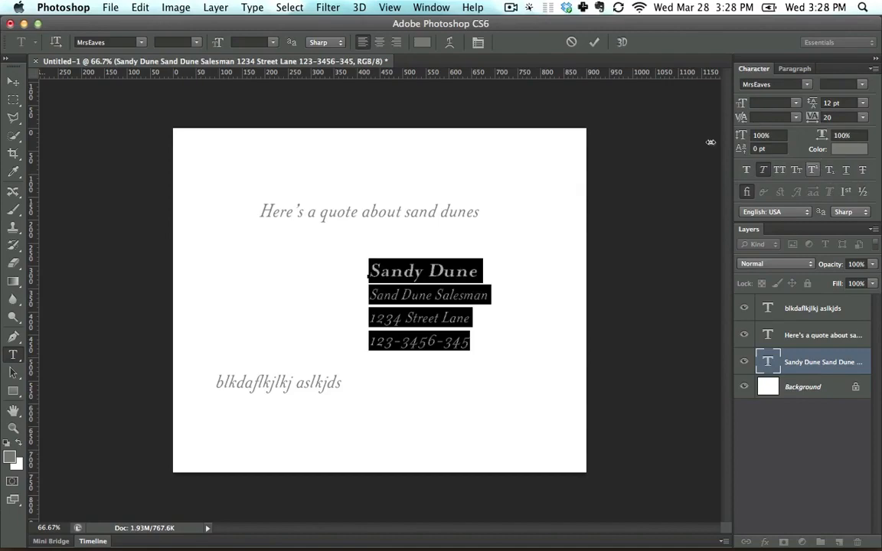
mouse_move(520, 267)
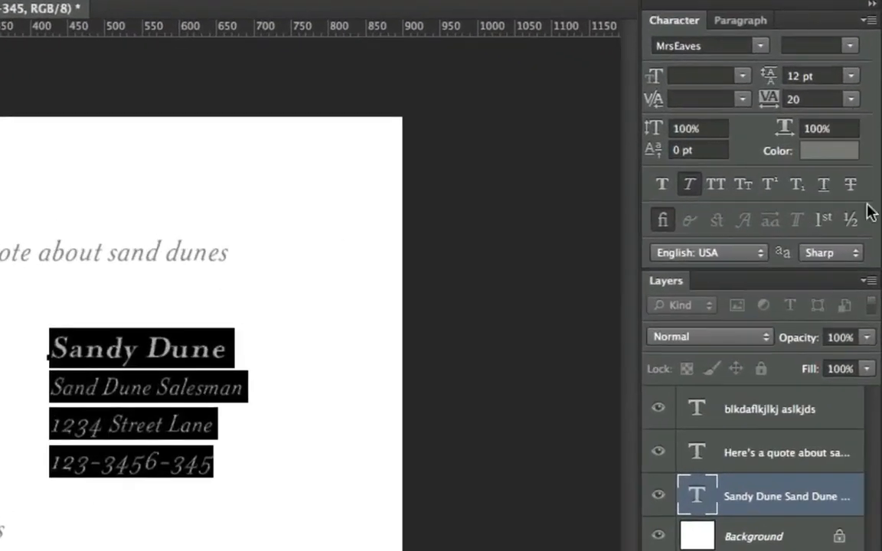
mouse_move(697, 128)
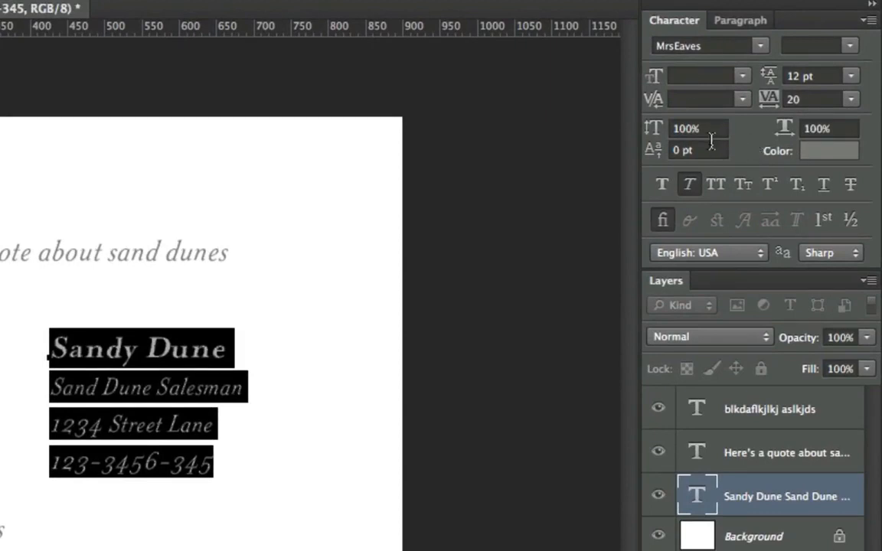
mouse_move(705, 162)
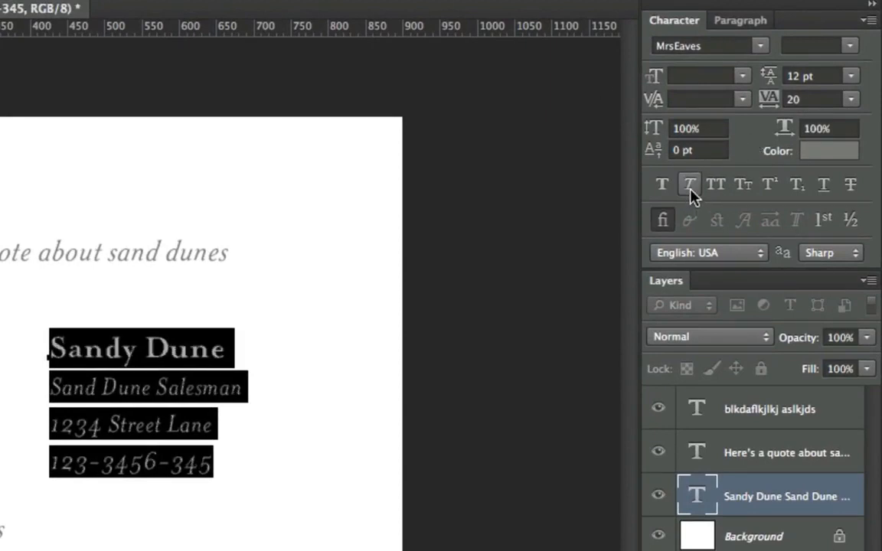
mouse_move(690, 184)
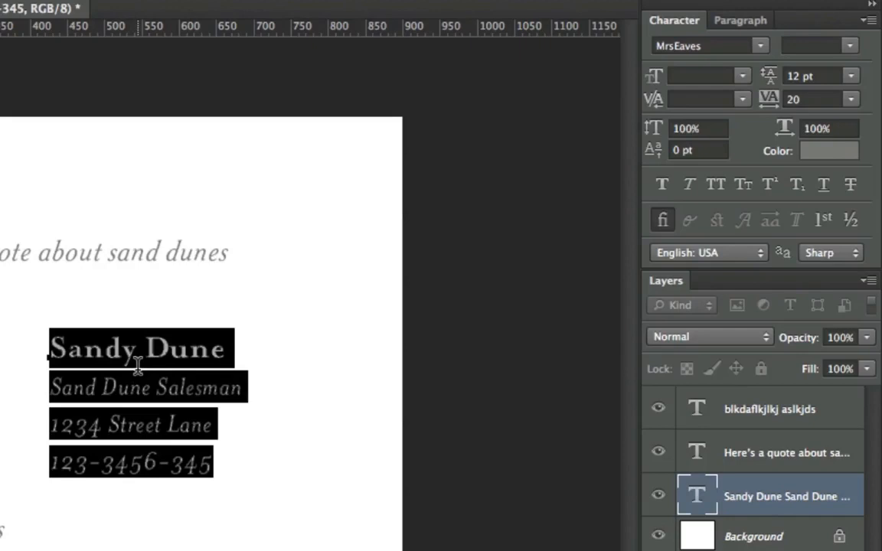
mouse_move(772, 76)
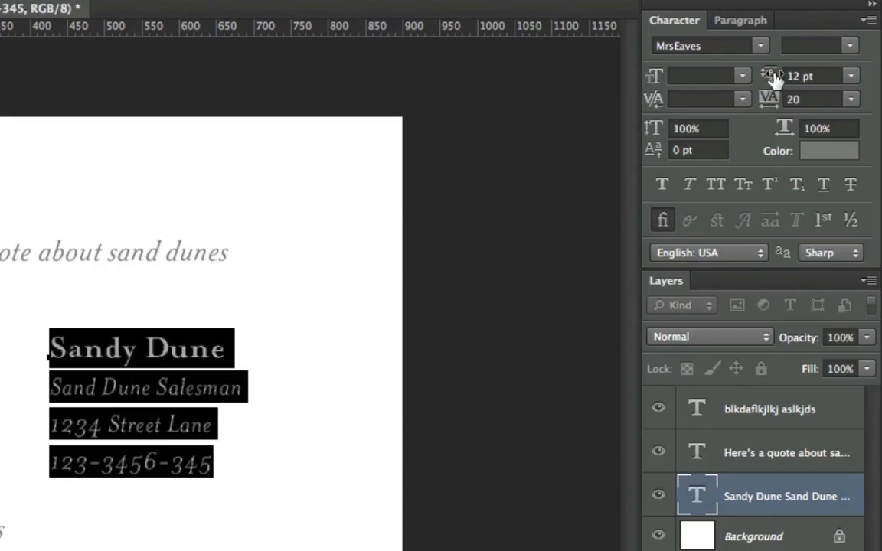
mouse_move(776, 165)
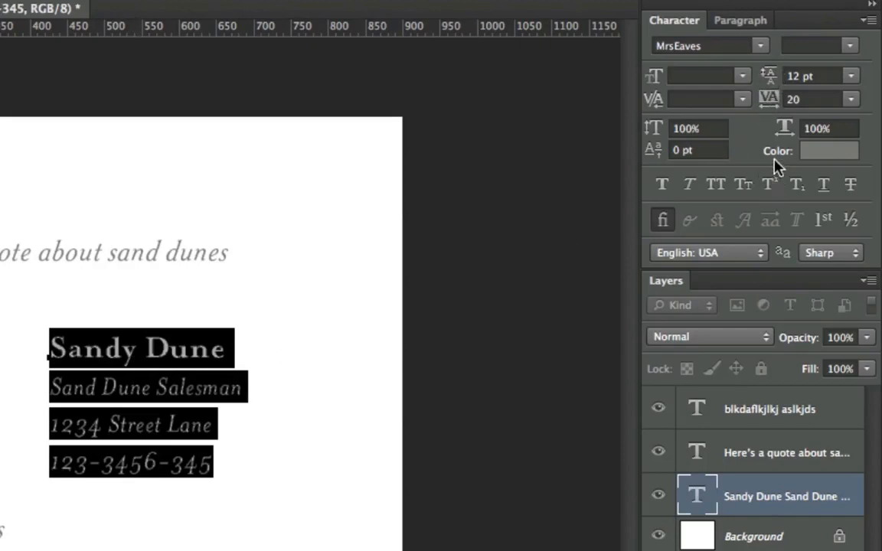
mouse_move(772, 75)
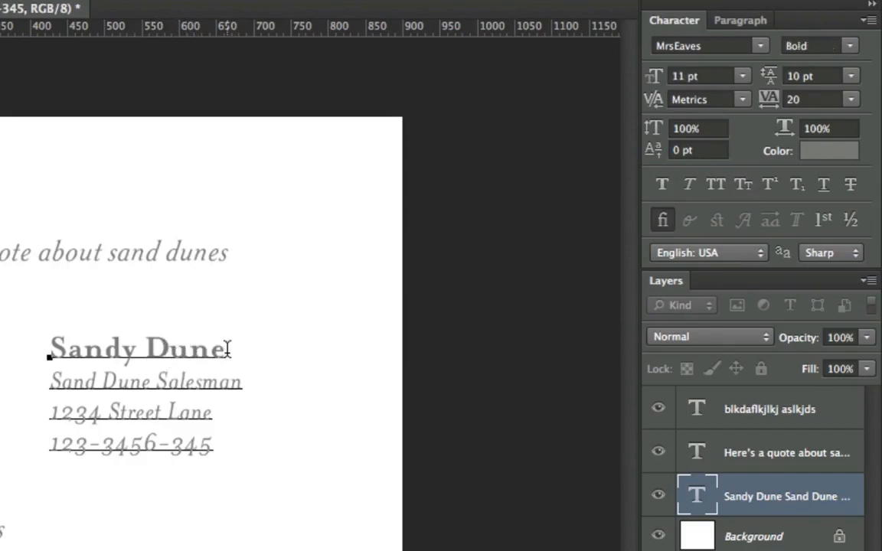
Type a '3rd' suffix after the name and make it superscript
type("3rd")
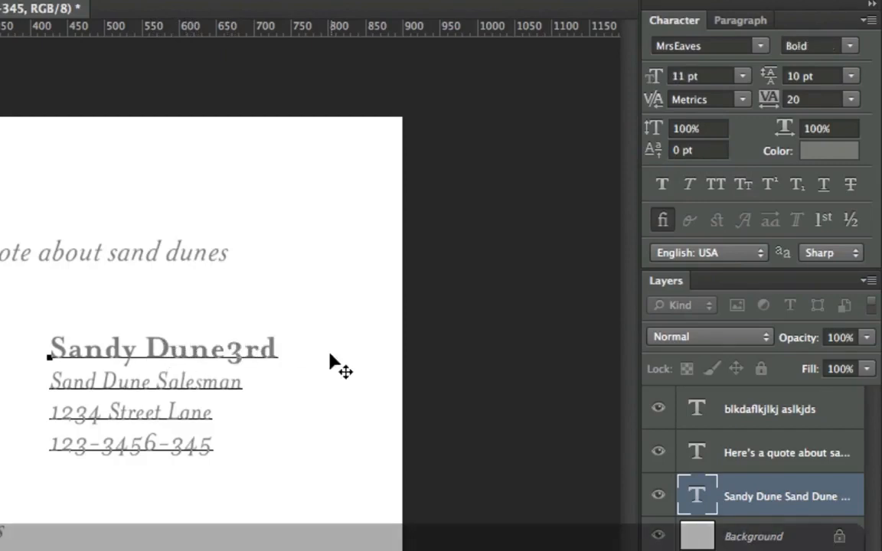
double_click(247, 348)
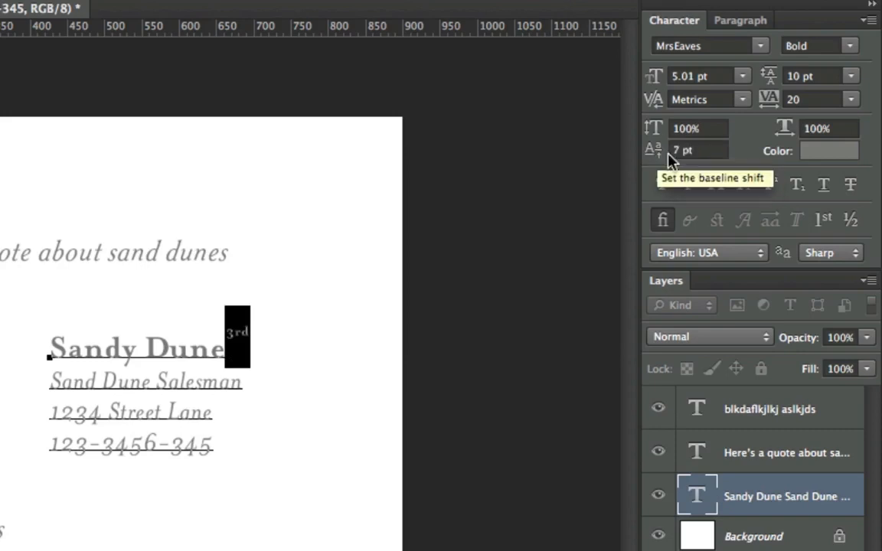
mouse_move(383, 339)
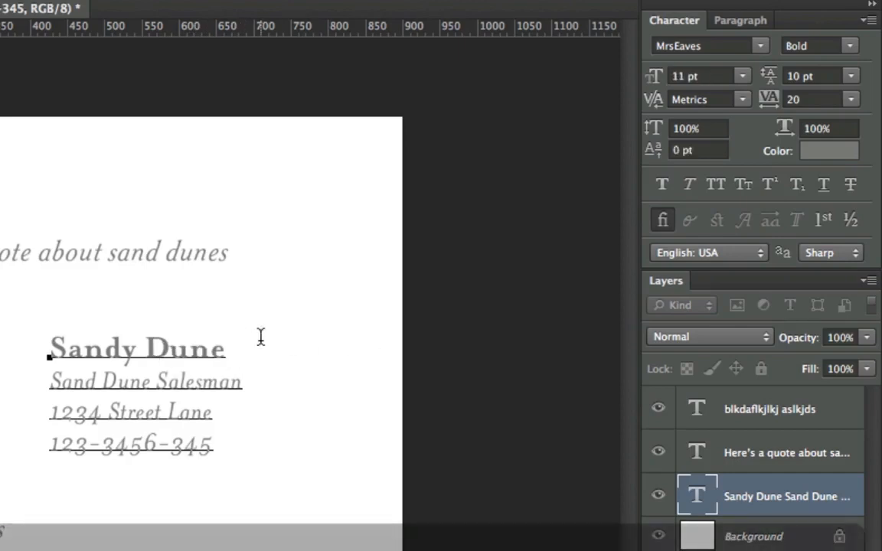
type("3rd")
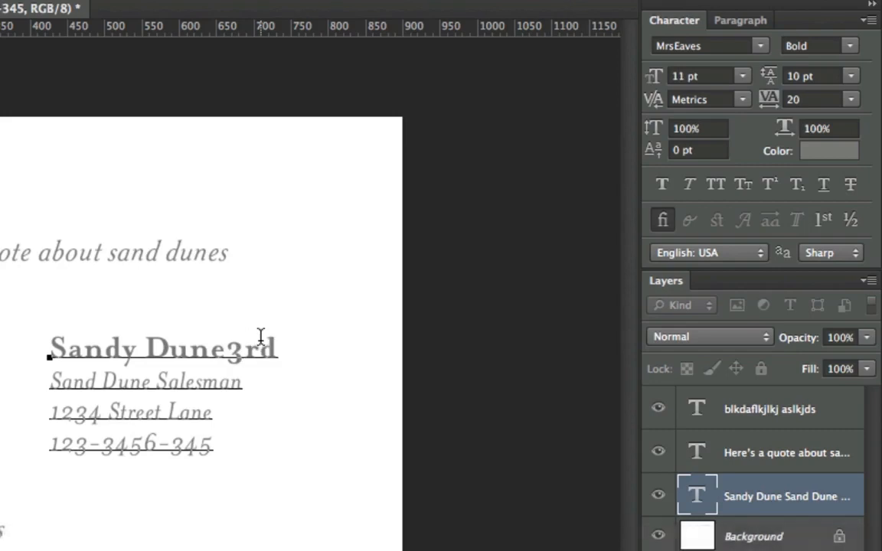
double_click(251, 348)
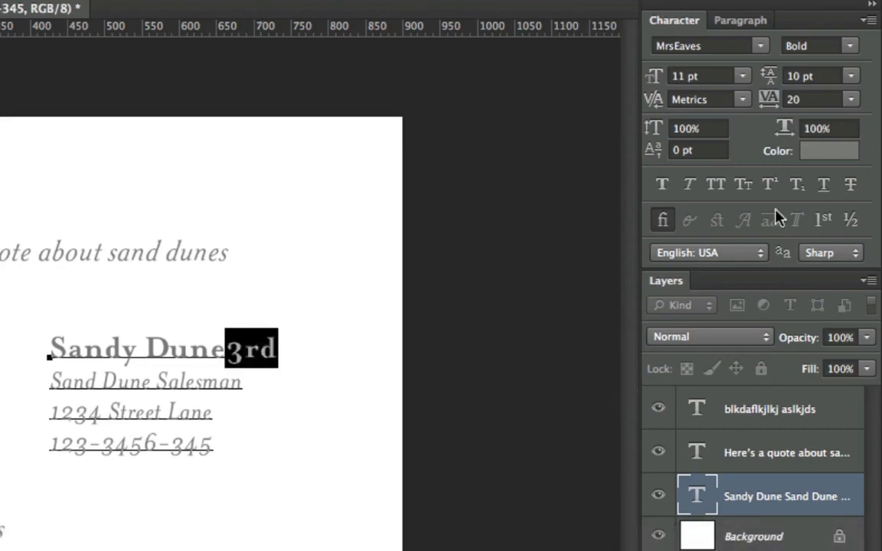
left_click(769, 184)
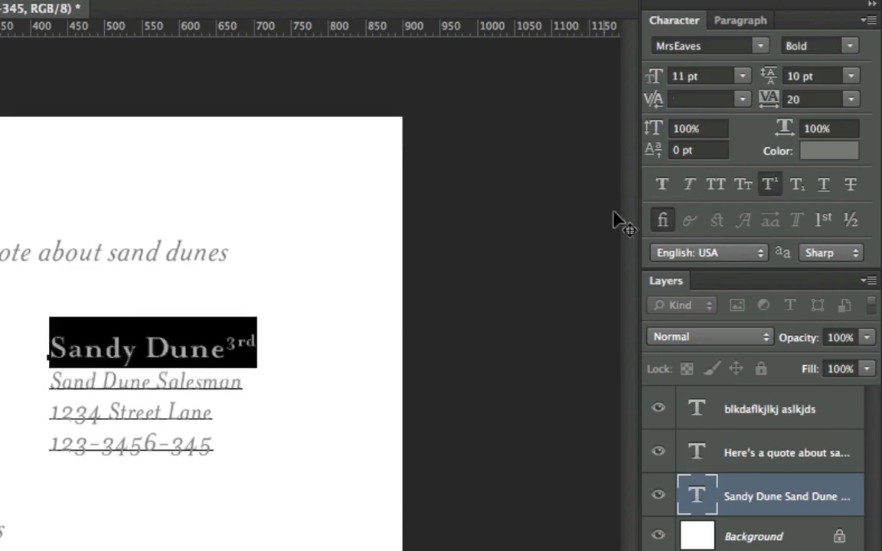
Set the name in All Caps and shift the text block up and right
left_click(715, 184)
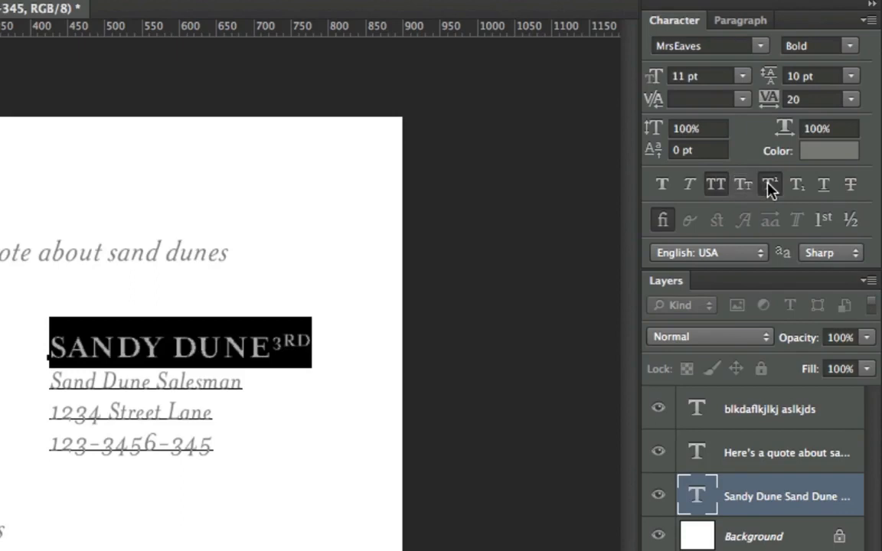
left_click(770, 184)
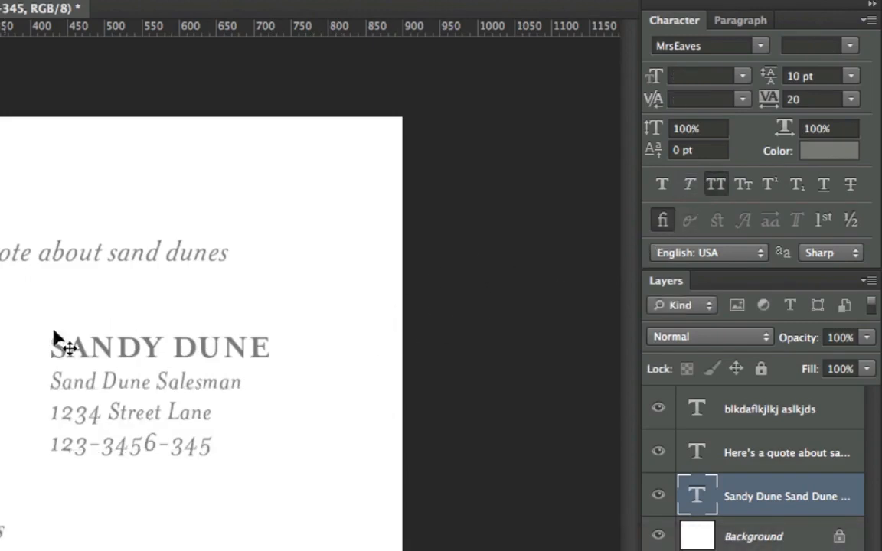
left_click_drag(69, 347, 118, 355)
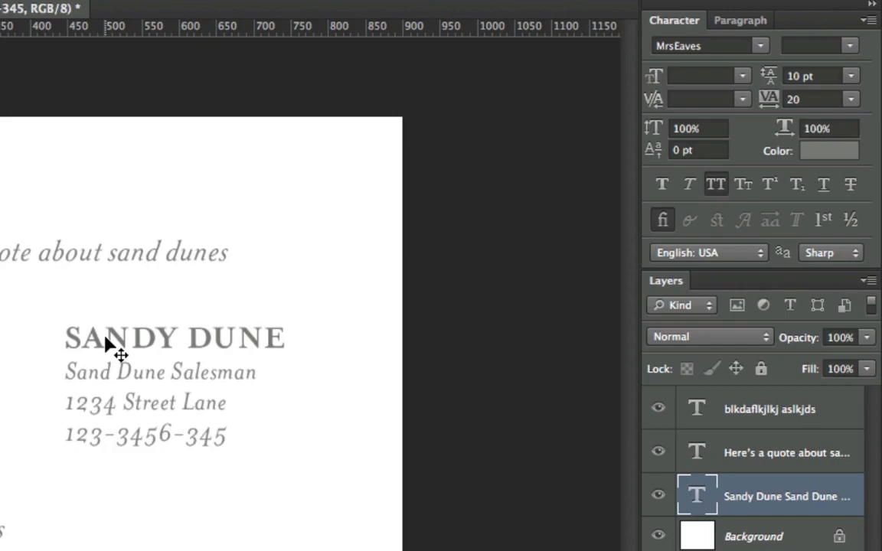